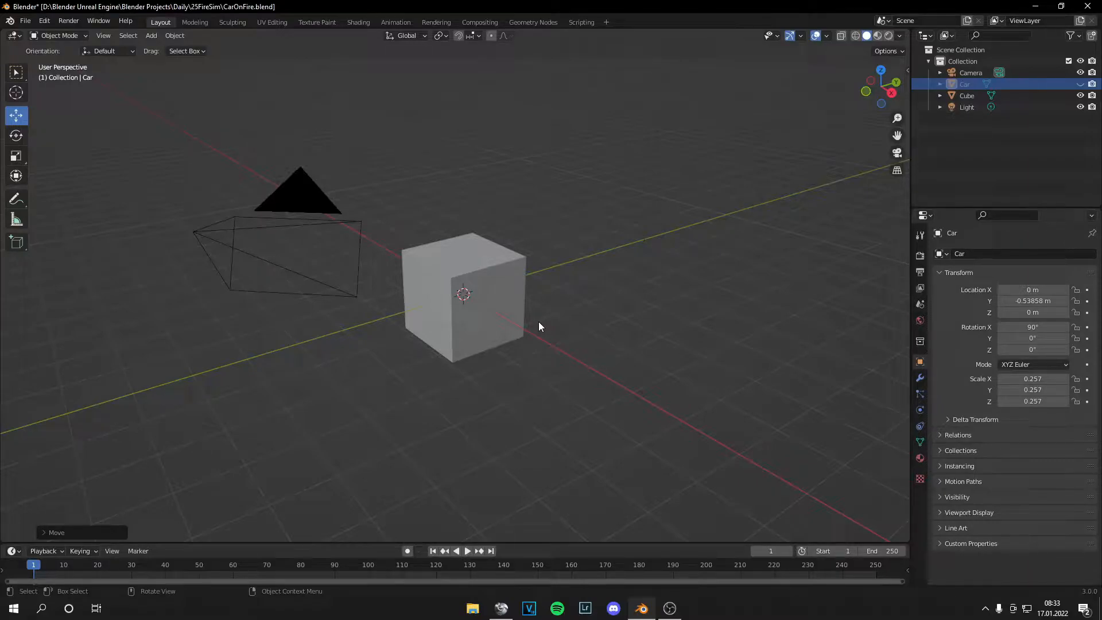
- Delete the default cube and make the car the active object
click(464, 302)
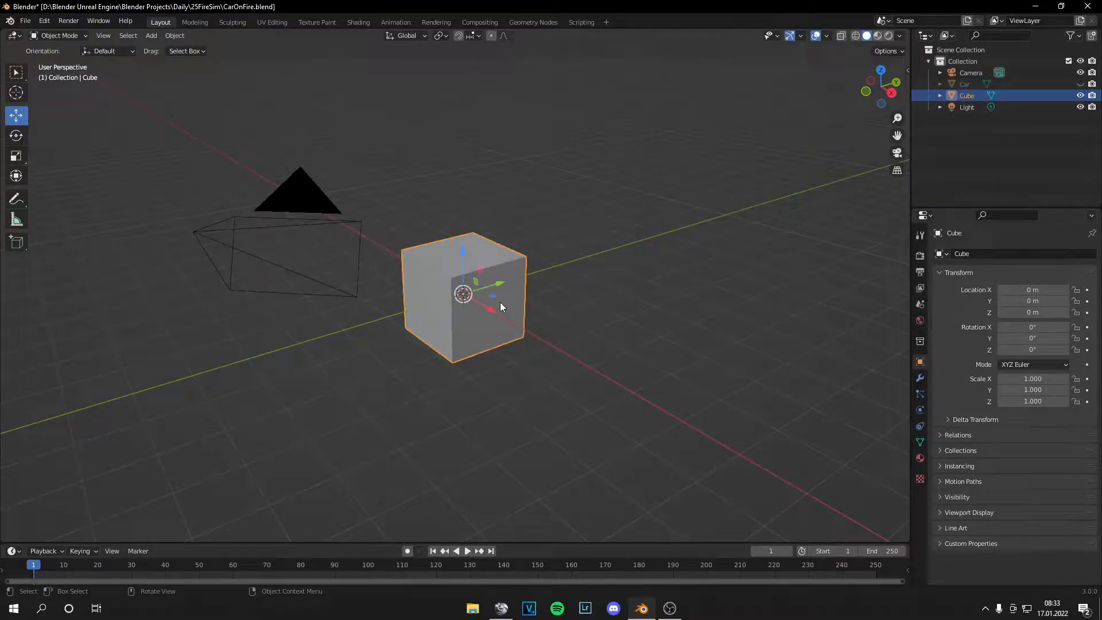
key(x)
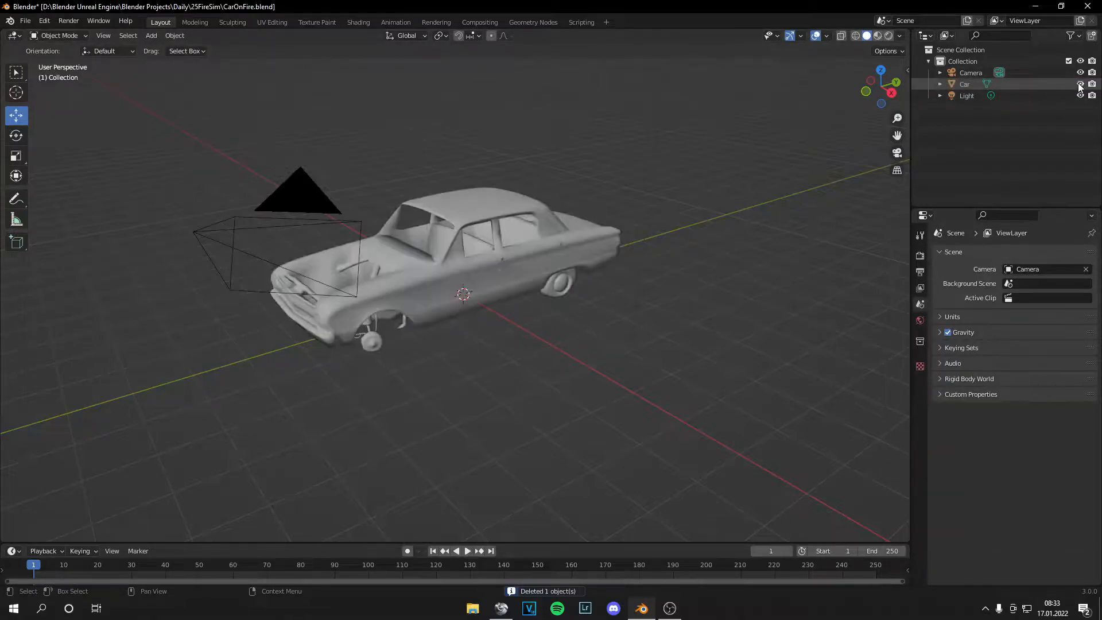
click(966, 83)
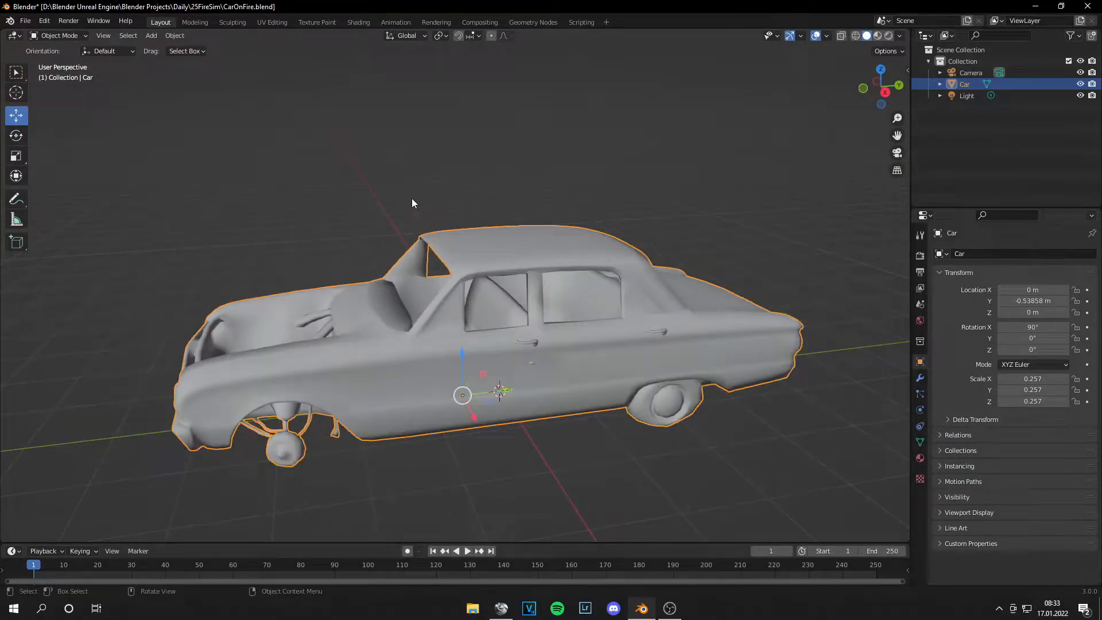
- Apply Quick Smoke from Object > Quick Effects so a smoke domain surrounds the car
click(175, 35)
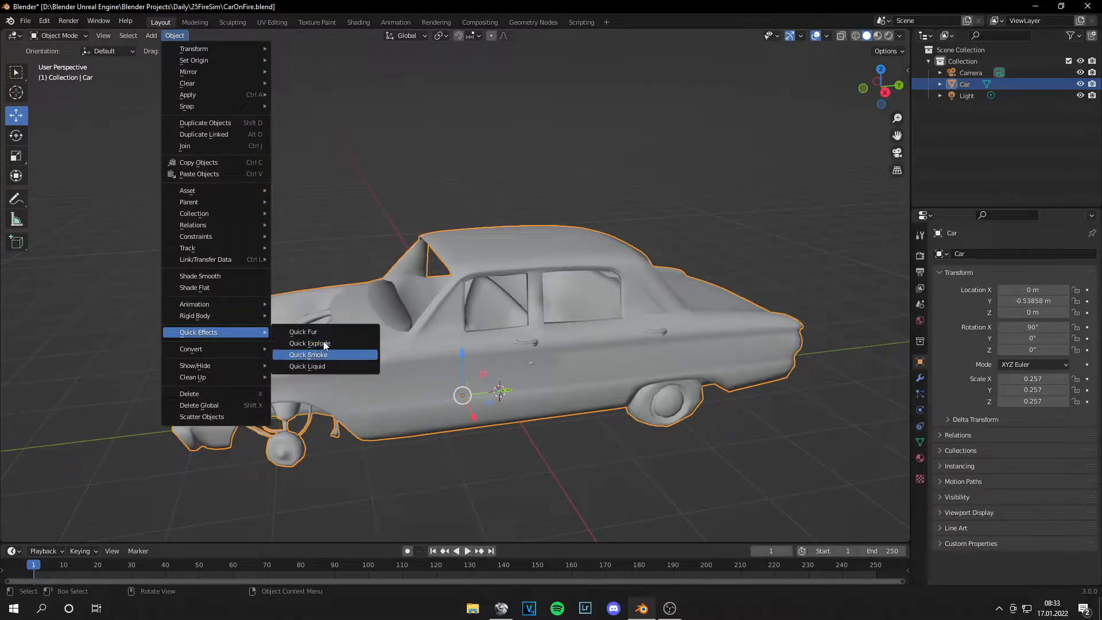
click(307, 355)
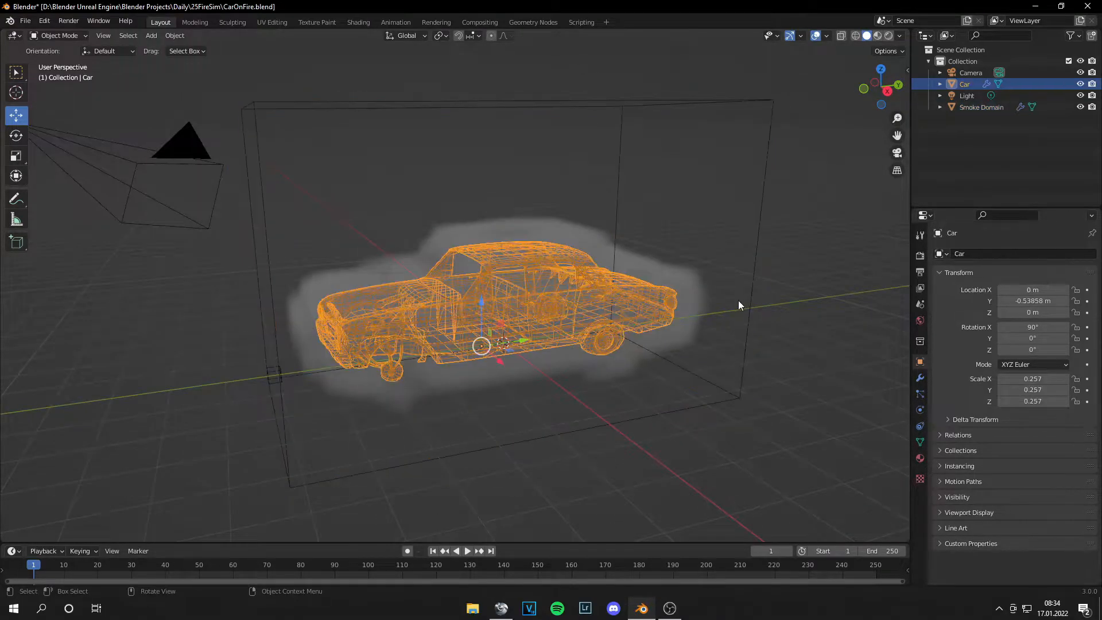
- Enable Dissolve and Adaptive Domain in the smoke domain's physics settings
click(982, 107)
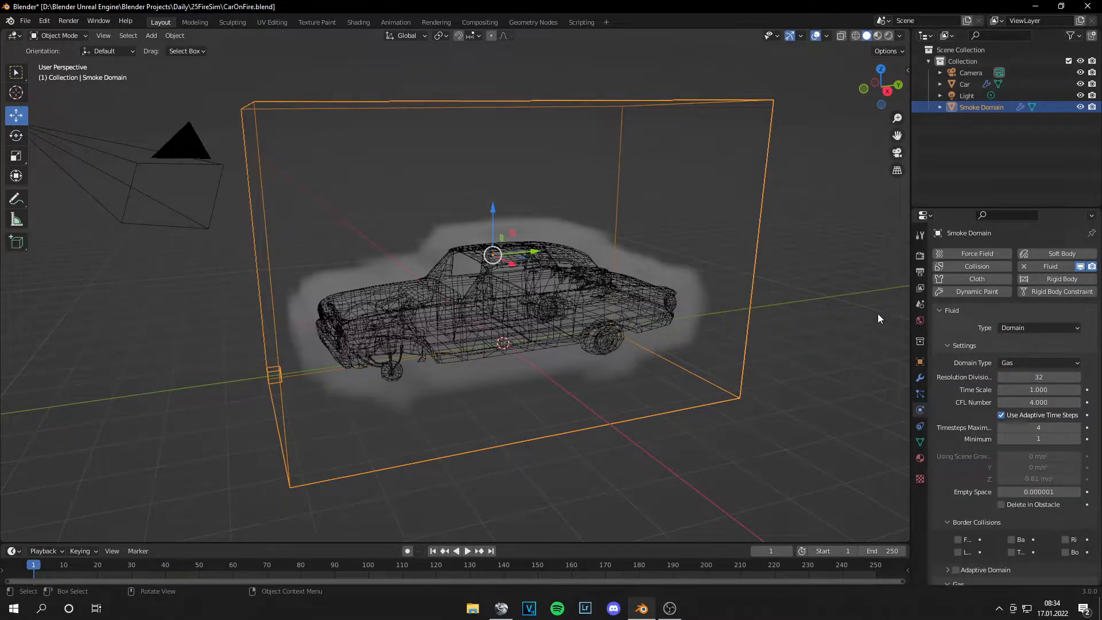
scroll(down, 3)
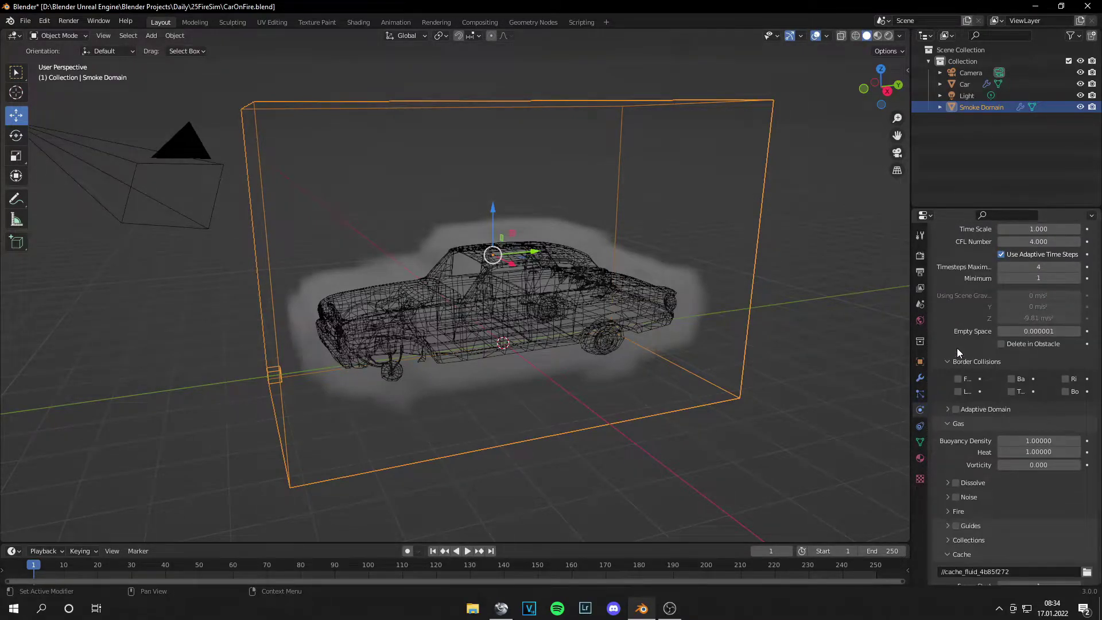
scroll(up, 3)
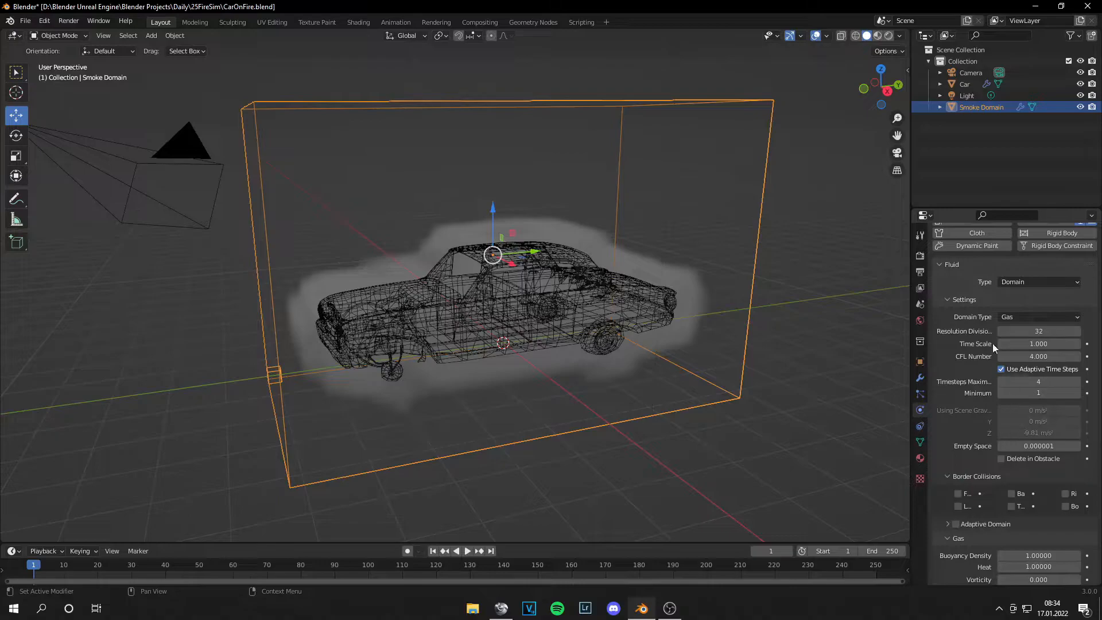
scroll(down, 3)
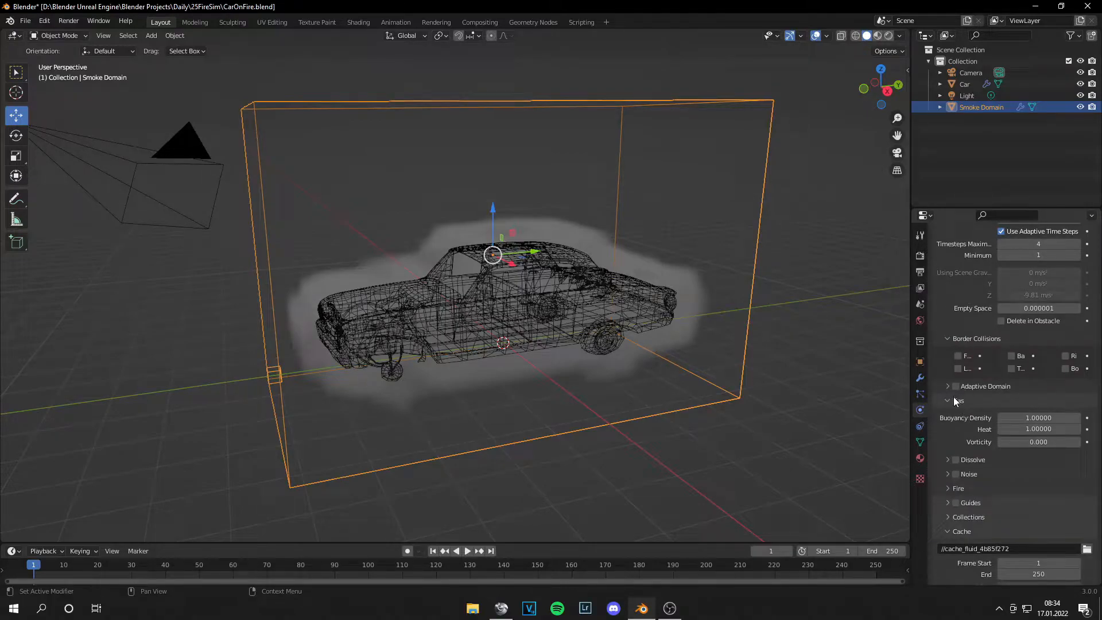
click(957, 459)
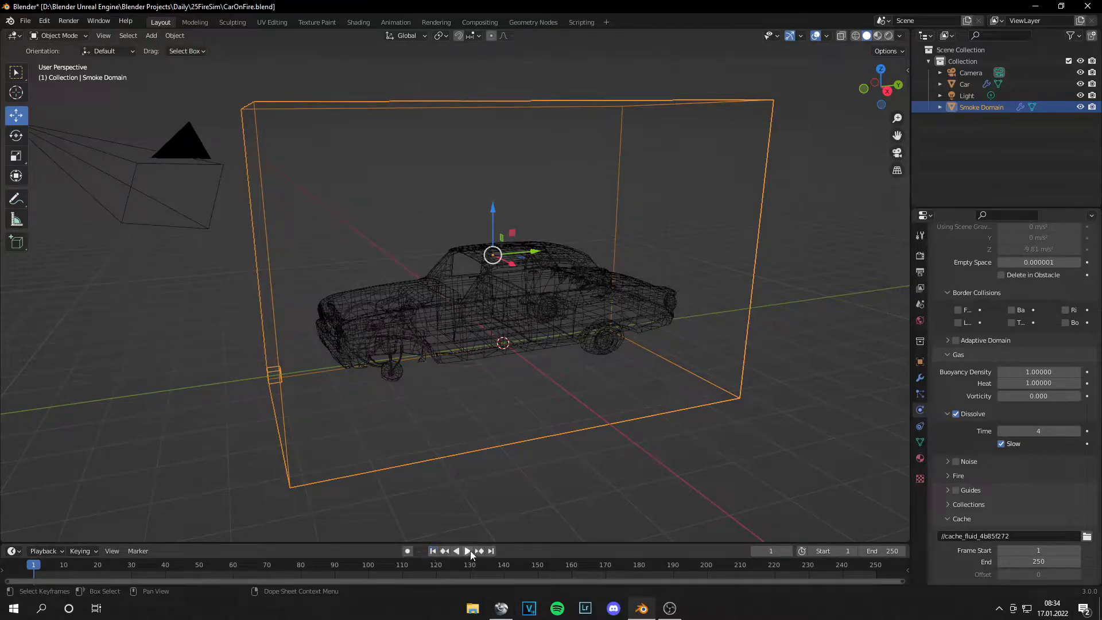
- Play the timeline to preview smoke billowing around the car, then stop playback
click(467, 551)
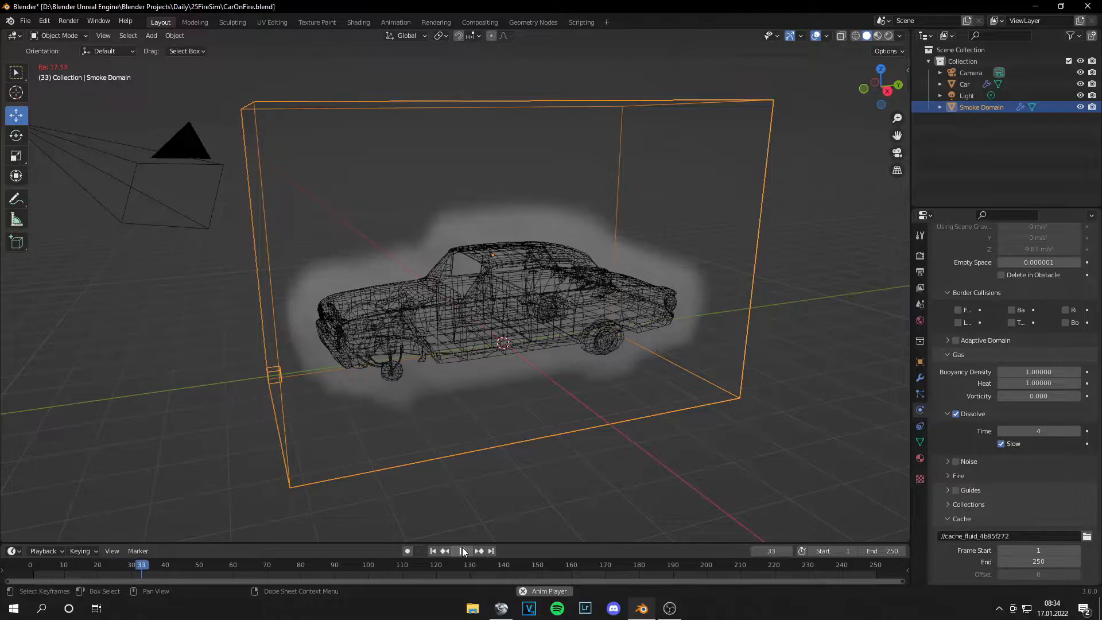
click(463, 550)
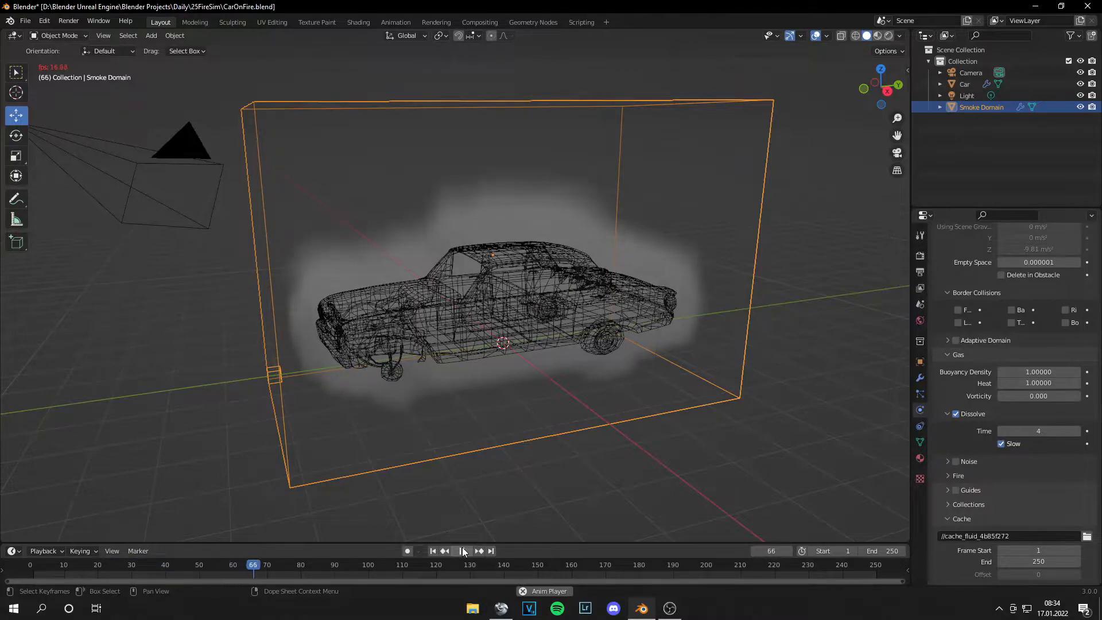
click(463, 550)
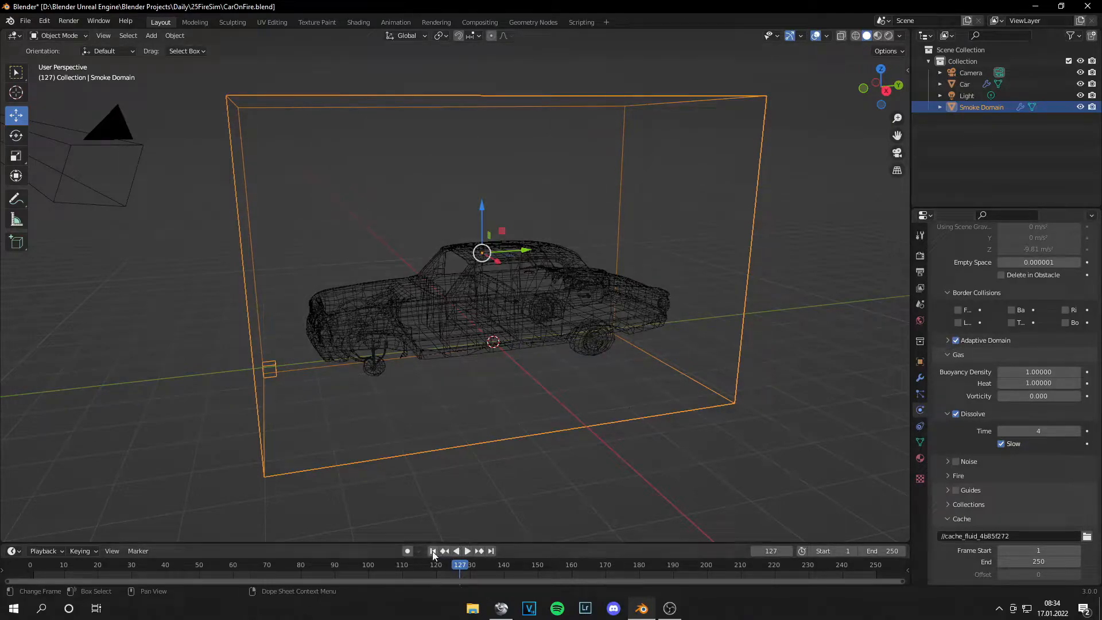
click(468, 551)
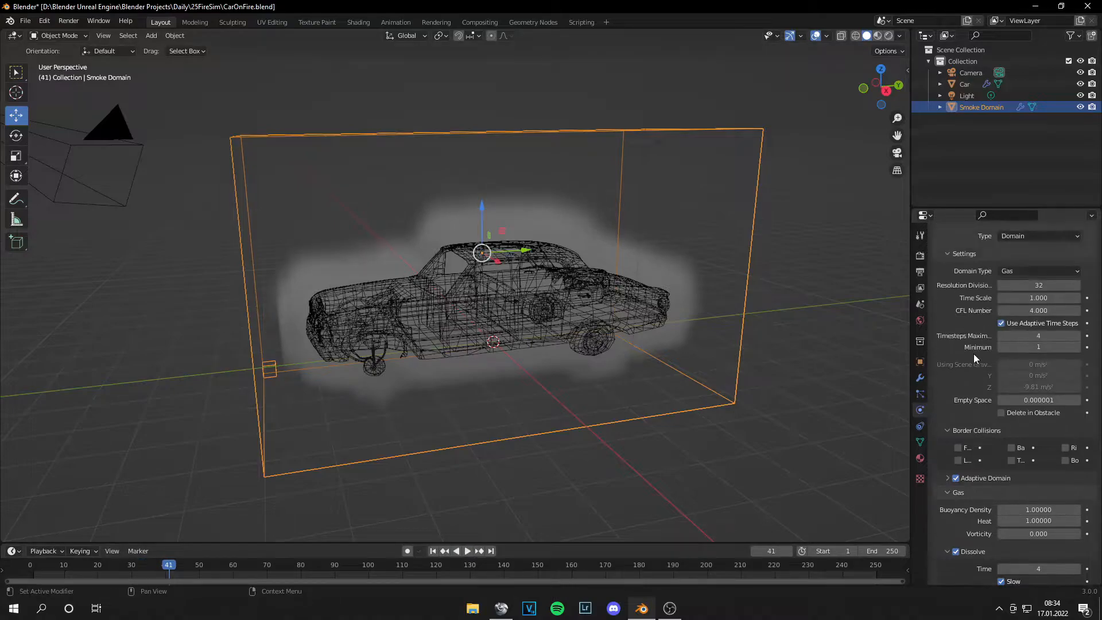
- Set the render engine to Cycles with GPU Compute, returning to the domain's physics settings
click(1047, 253)
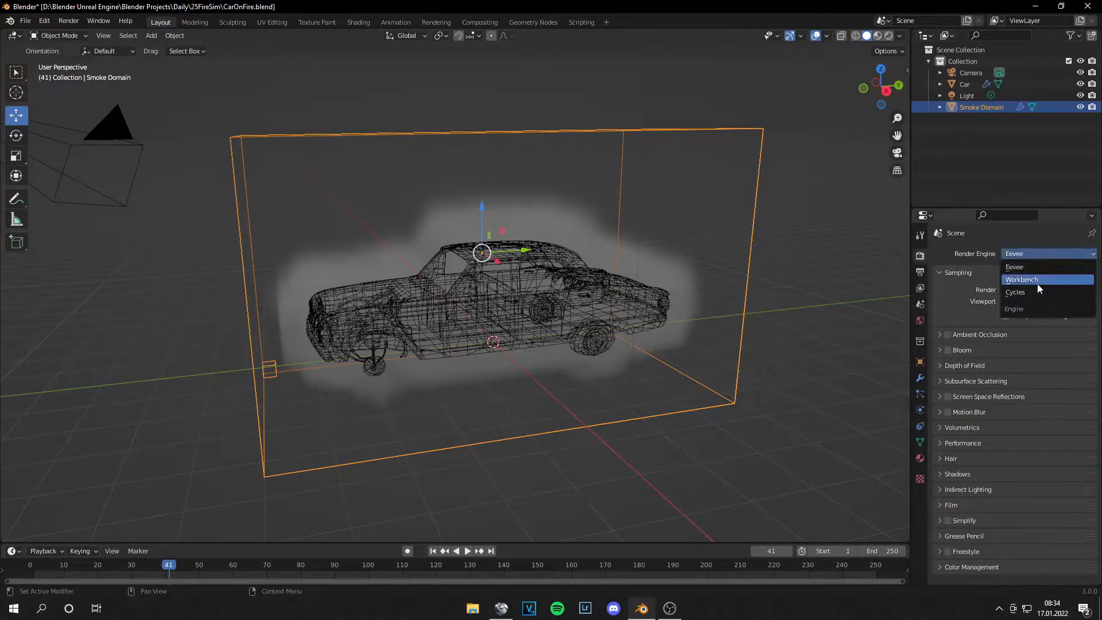
click(1016, 291)
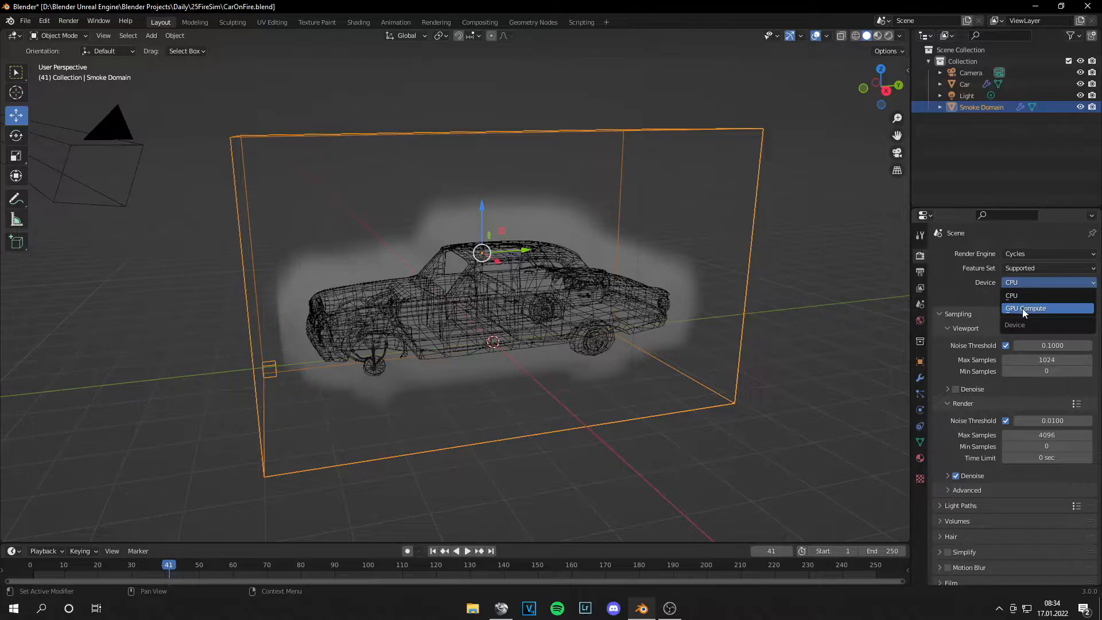
click(1027, 308)
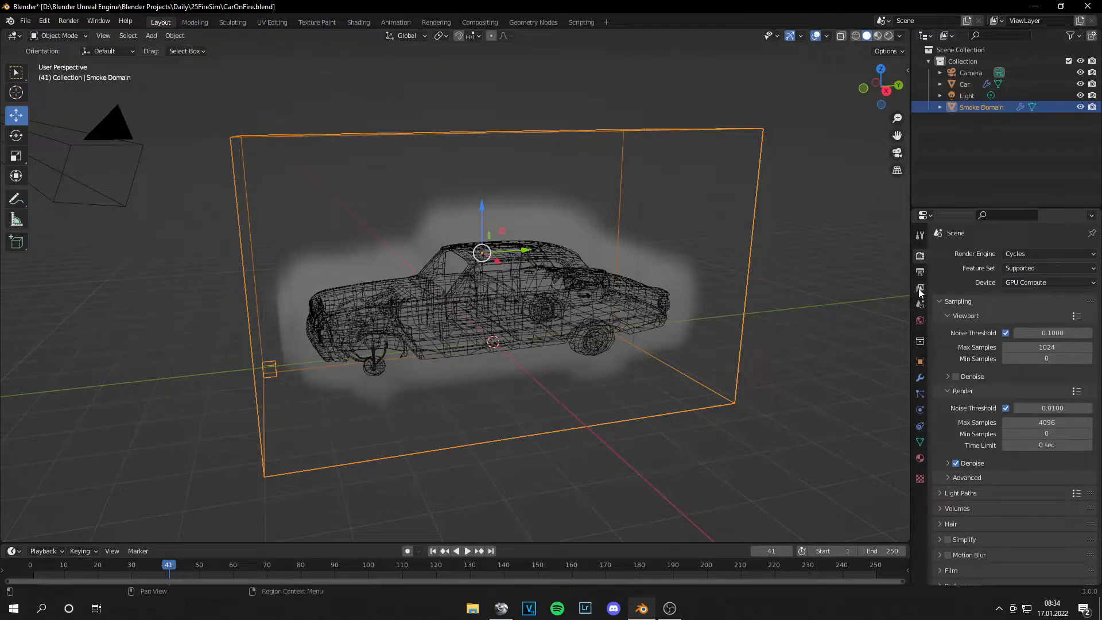
click(920, 411)
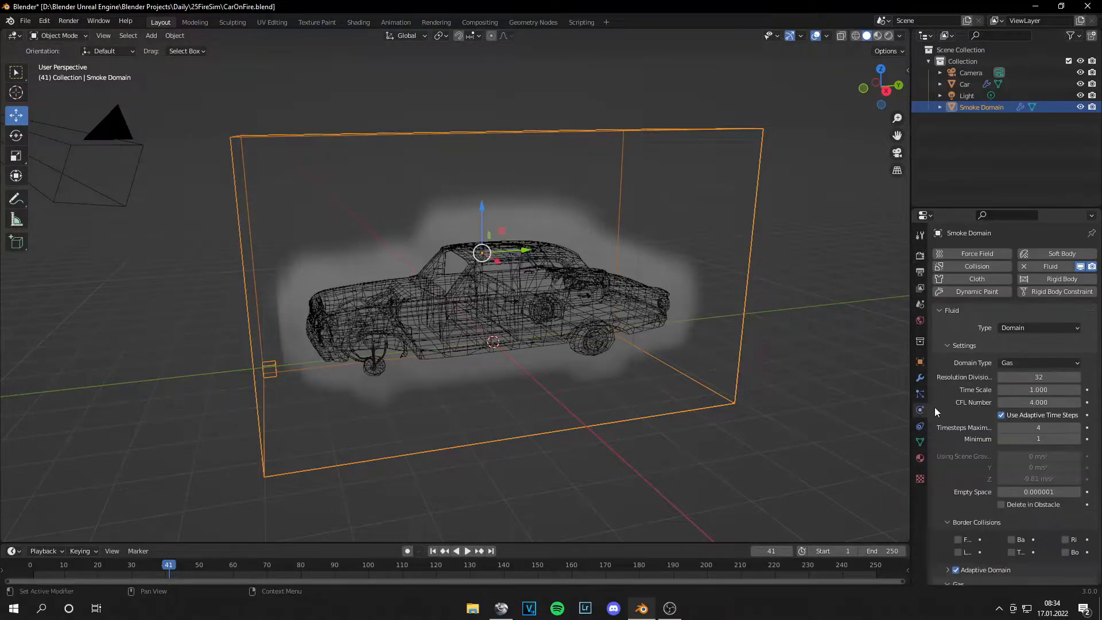
- Review the domain's Cache and Field Weights panels before viewing the car's Fluid Flow settings
scroll(down, 3)
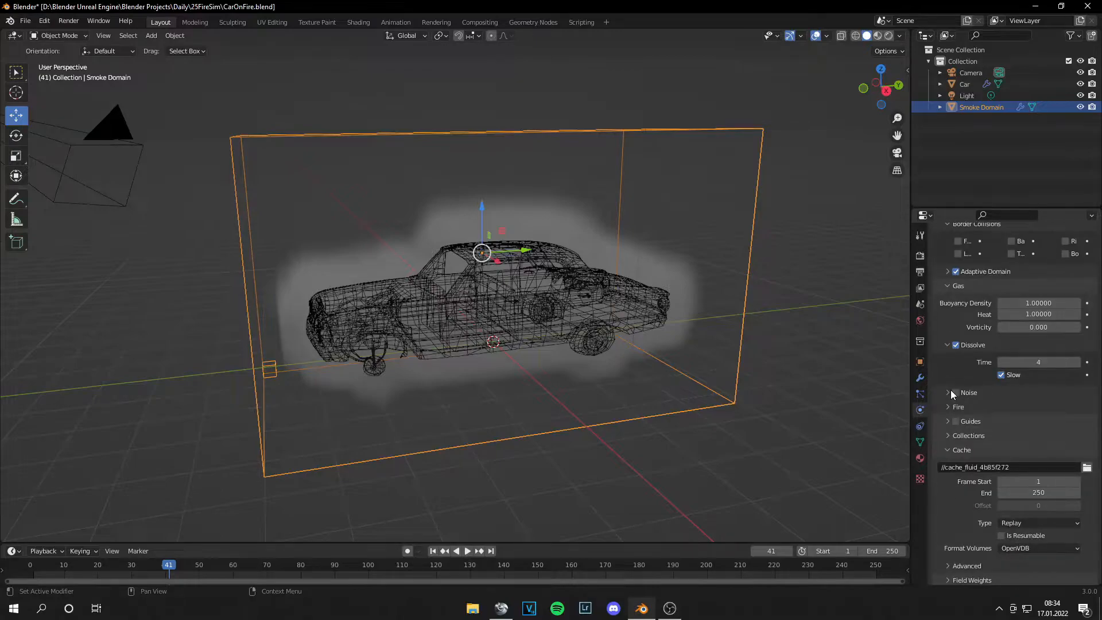
click(973, 580)
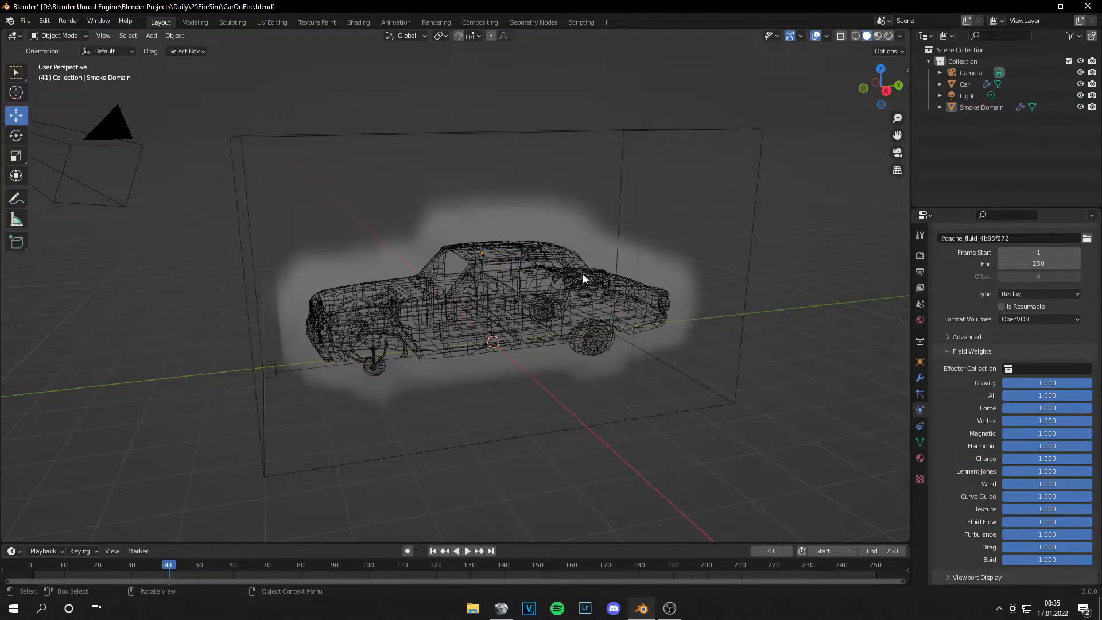
scroll(up, 3)
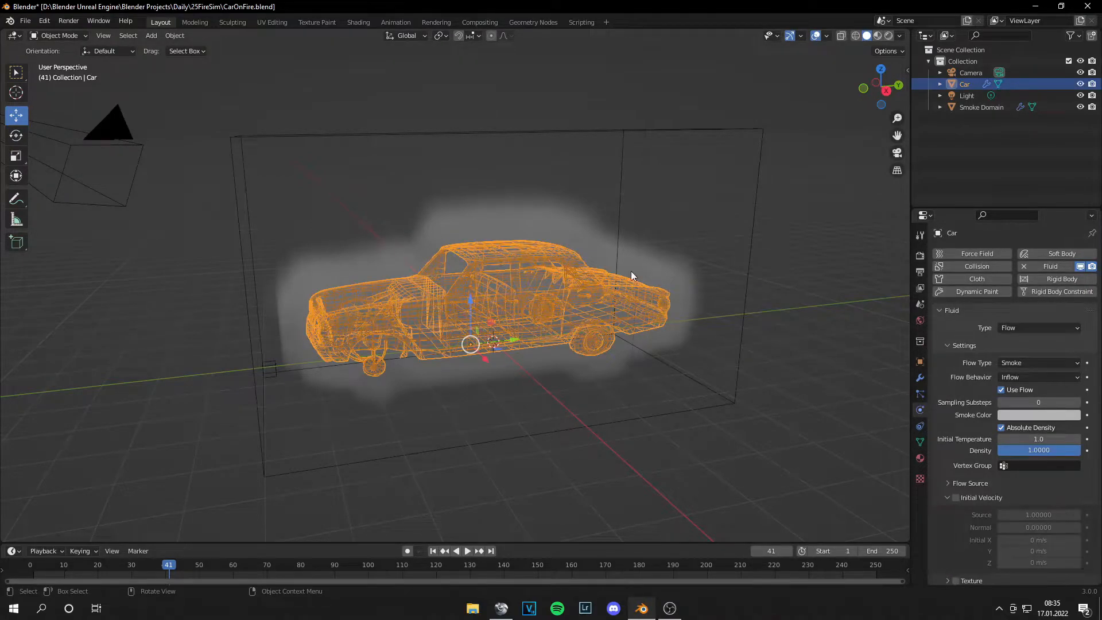
- Keep Fire + Smoke flow type and expand Flow Source with Surface Emission 0.5
click(1039, 361)
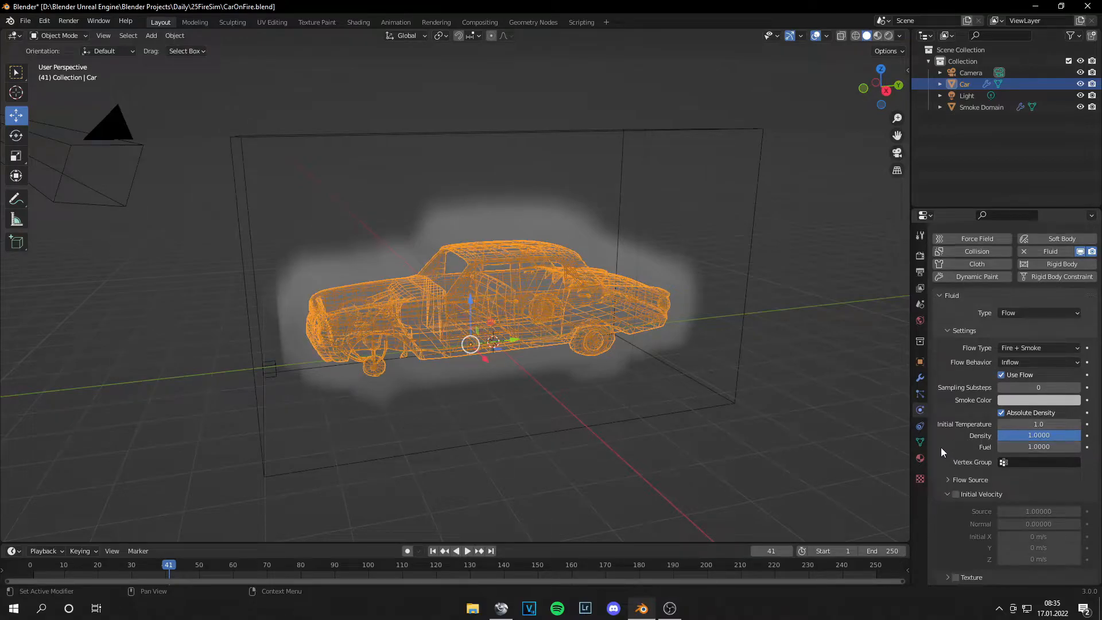
click(970, 480)
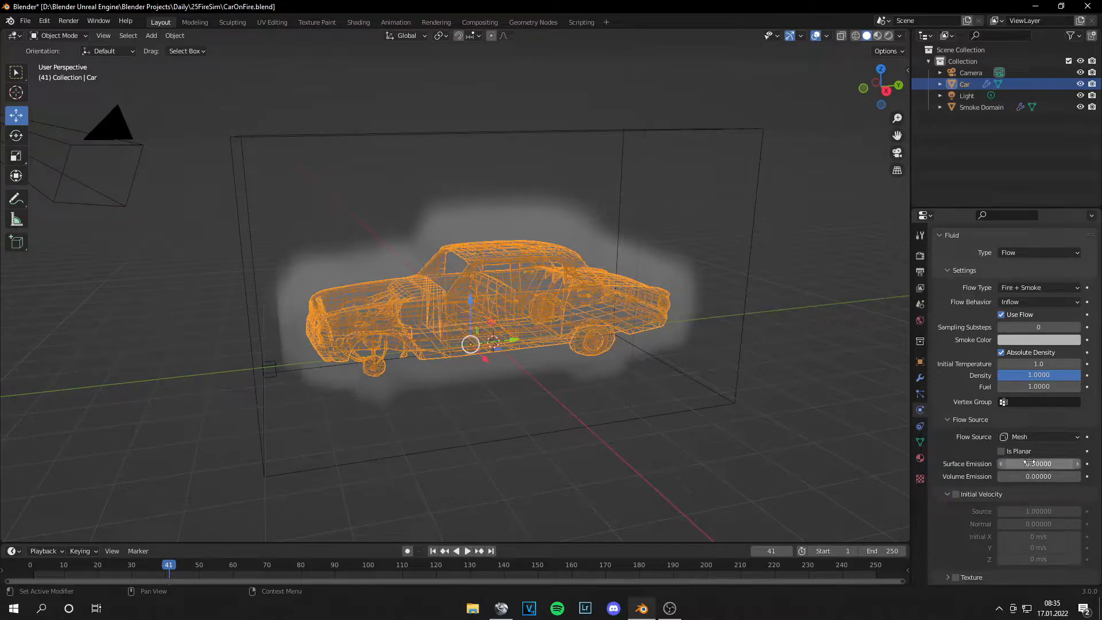
- Rewind to frame 1 and play the simulation until flames engulf the car around frame 103
click(432, 552)
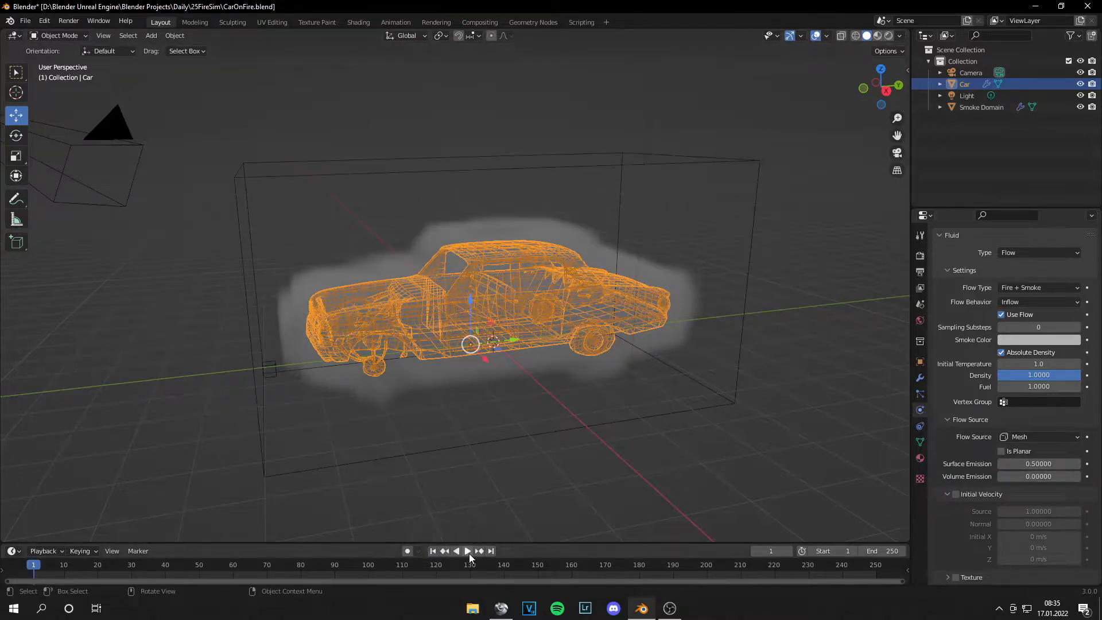
click(467, 551)
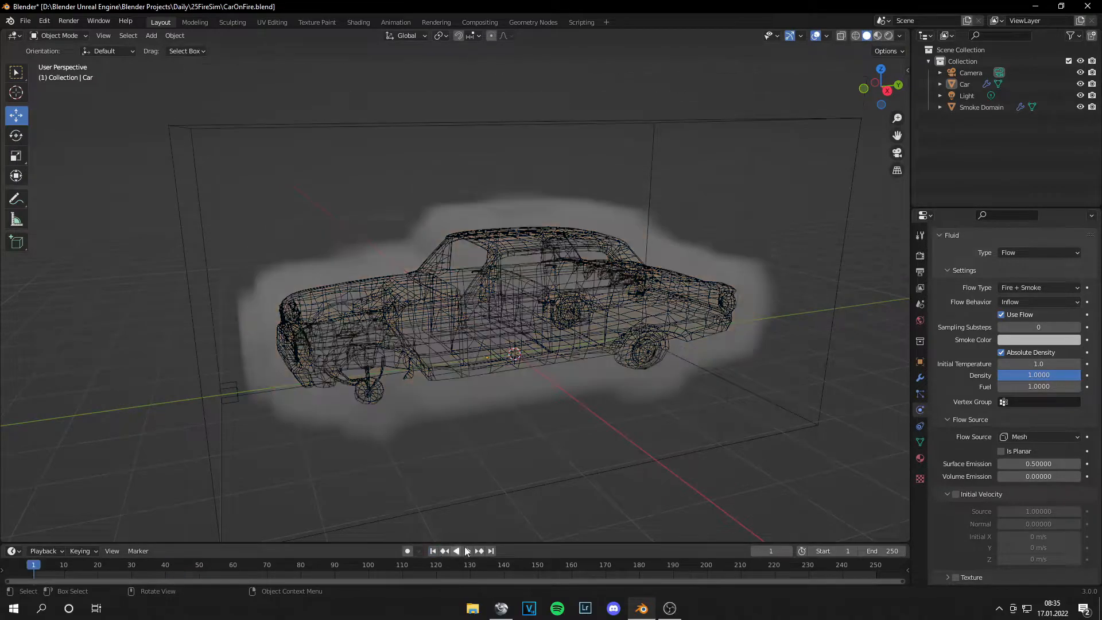
click(468, 550)
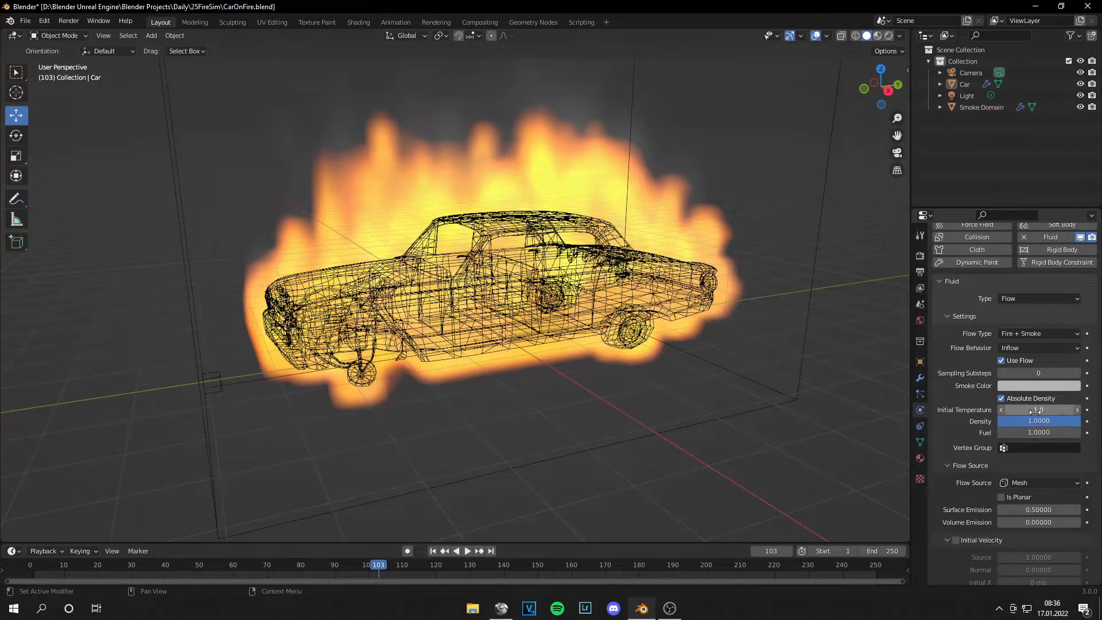
click(1038, 421)
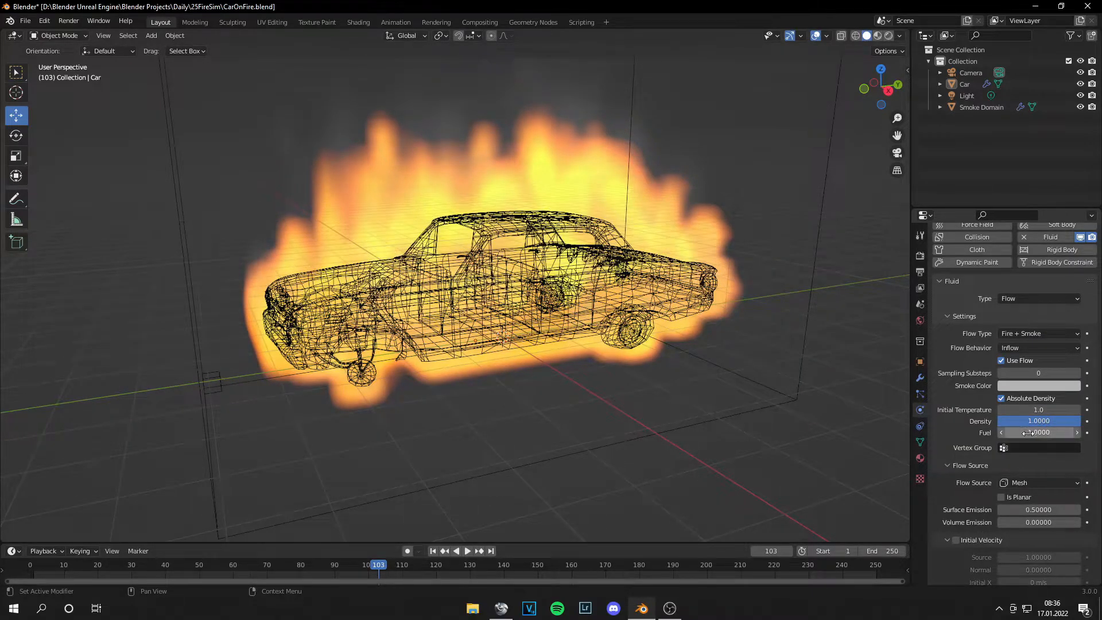
scroll(down, 3)
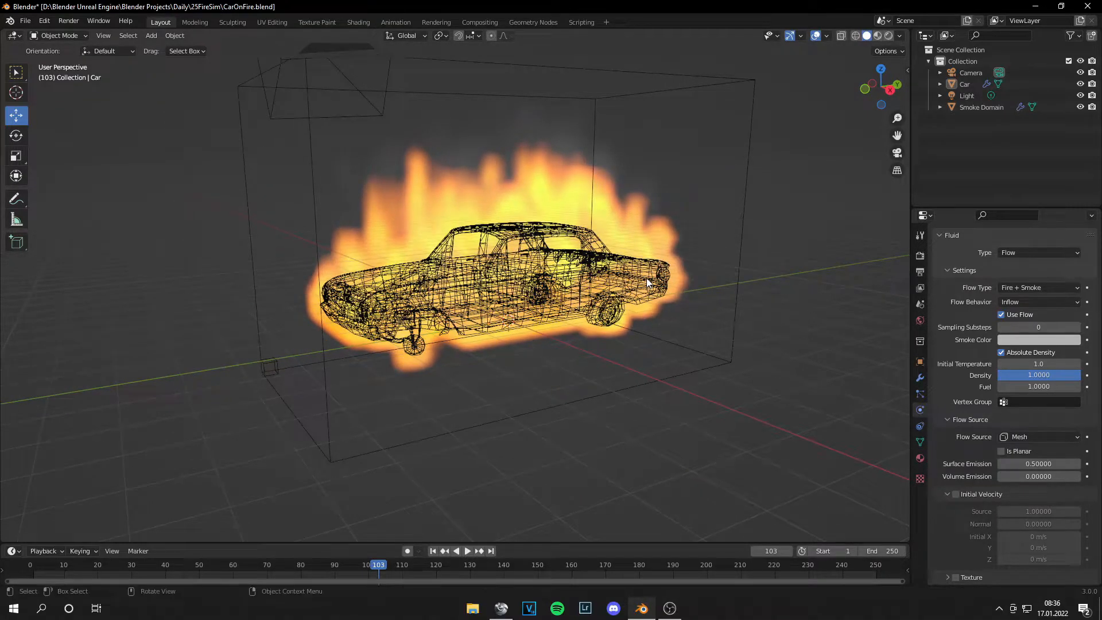
- Switch to Shading with rendered preview and select the smoke domain's material
click(359, 22)
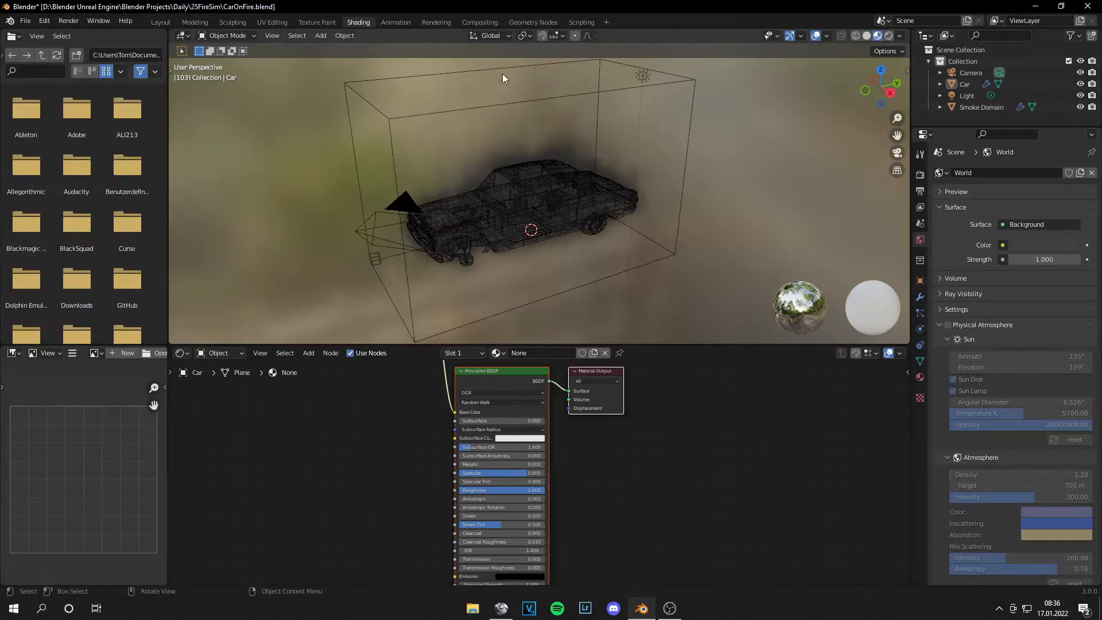
click(875, 36)
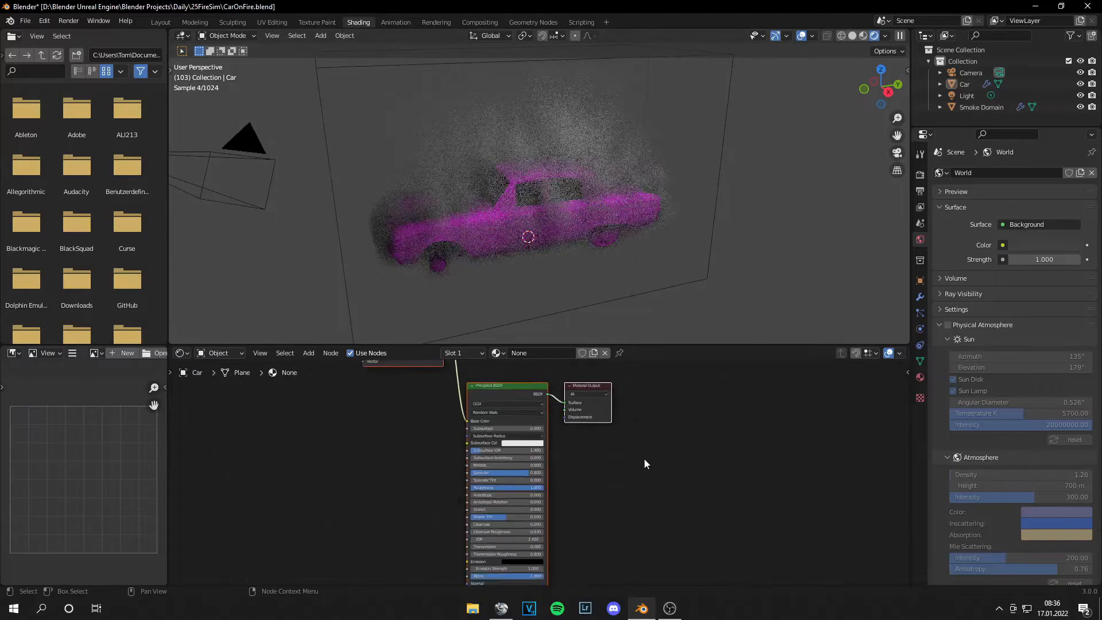
click(982, 107)
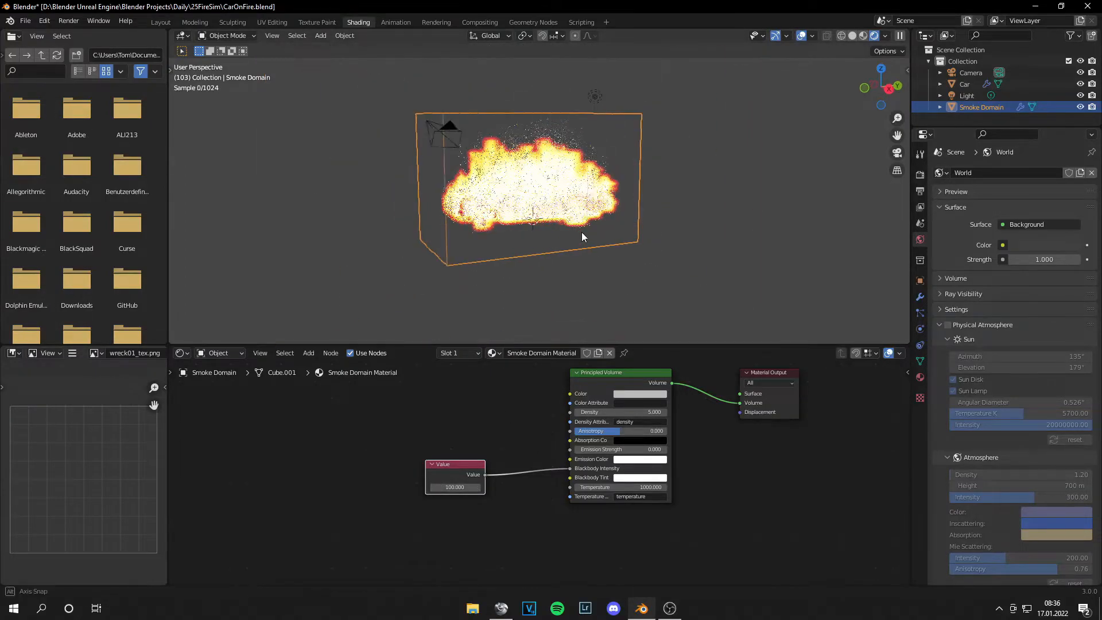
- Set the Value node feeding Blackbody Intensity to 10 with black smoke color, then return to Layout
double_click(455, 487)
text(10)
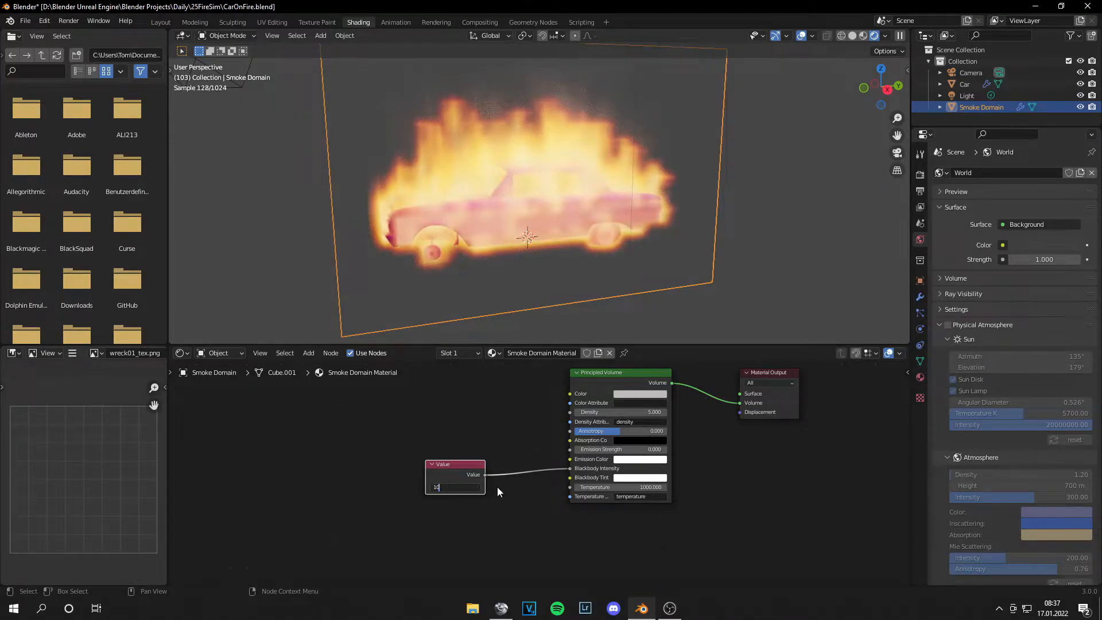
click(640, 393)
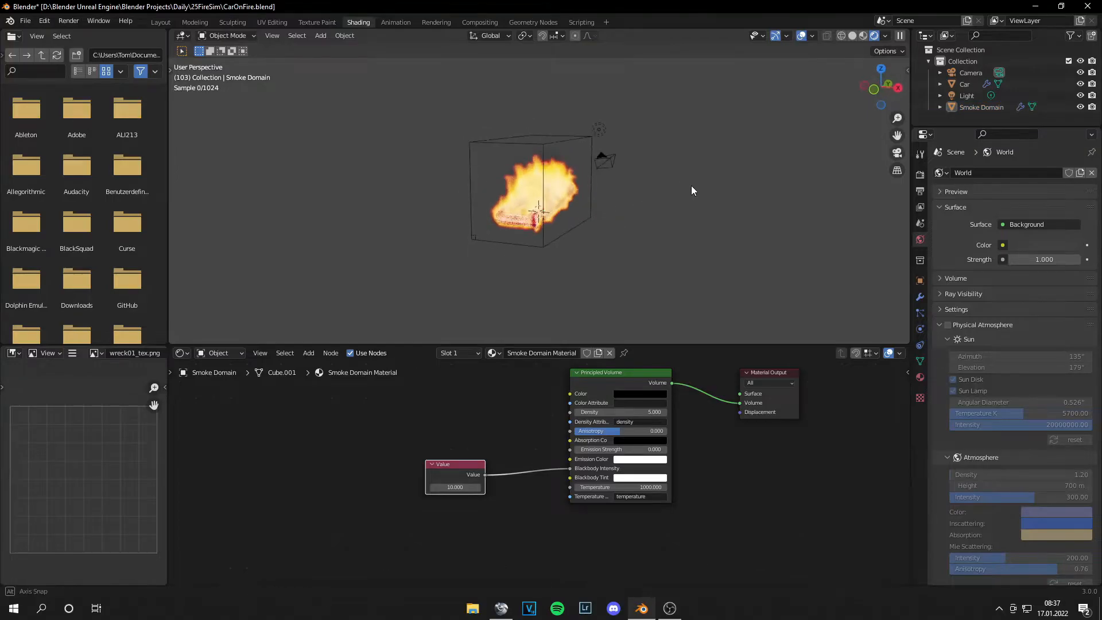
click(321, 36)
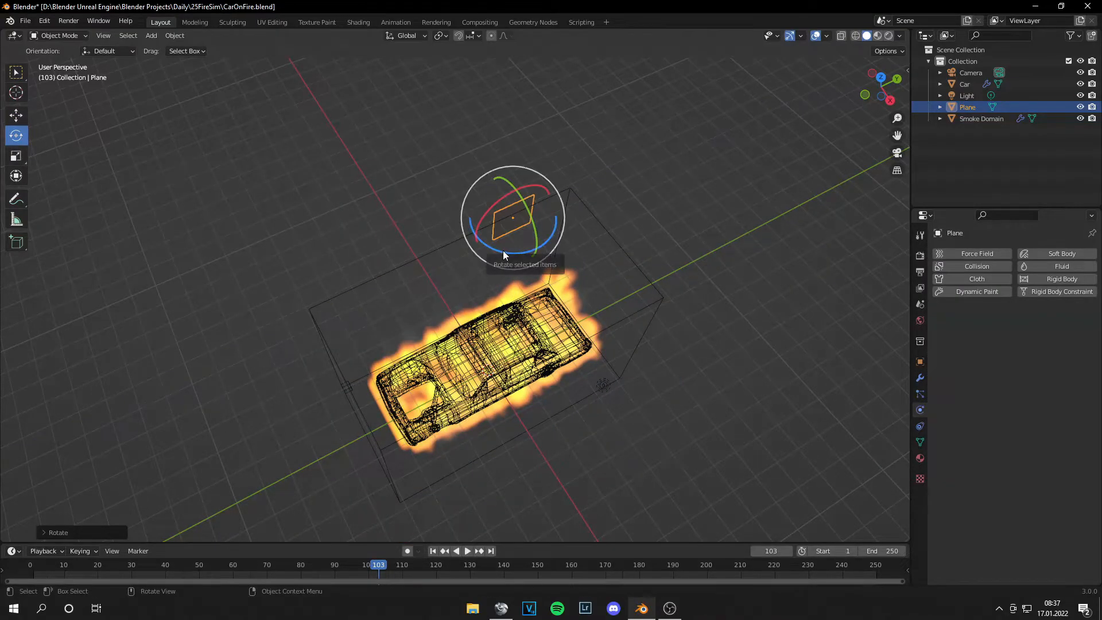
- Stand the plane upright behind the car as a backdrop and give it a shader material
click(941, 302)
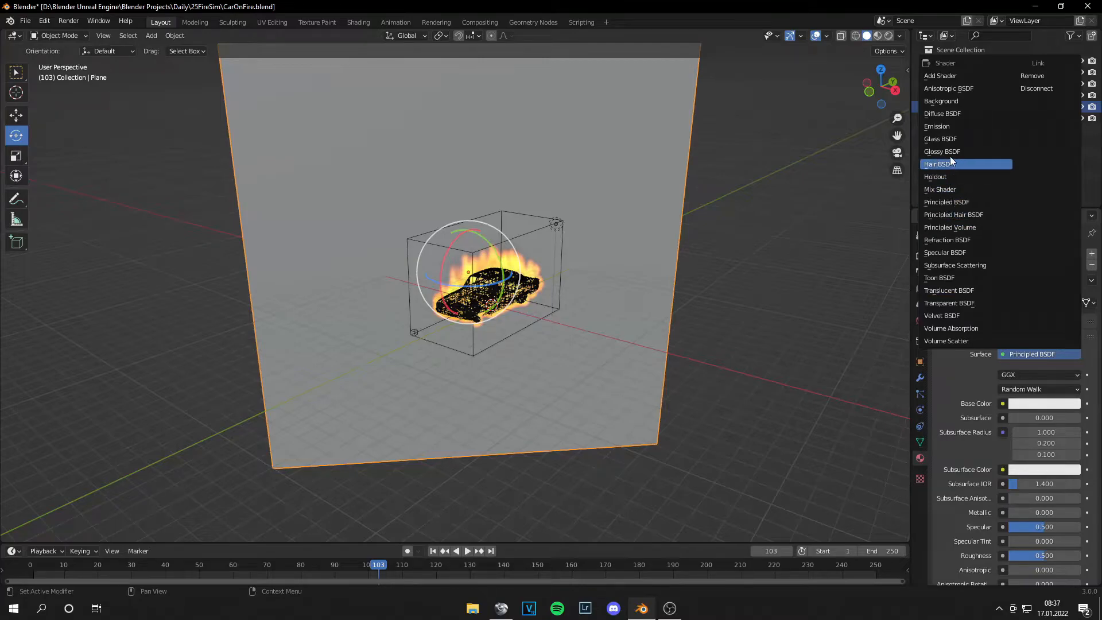
click(937, 126)
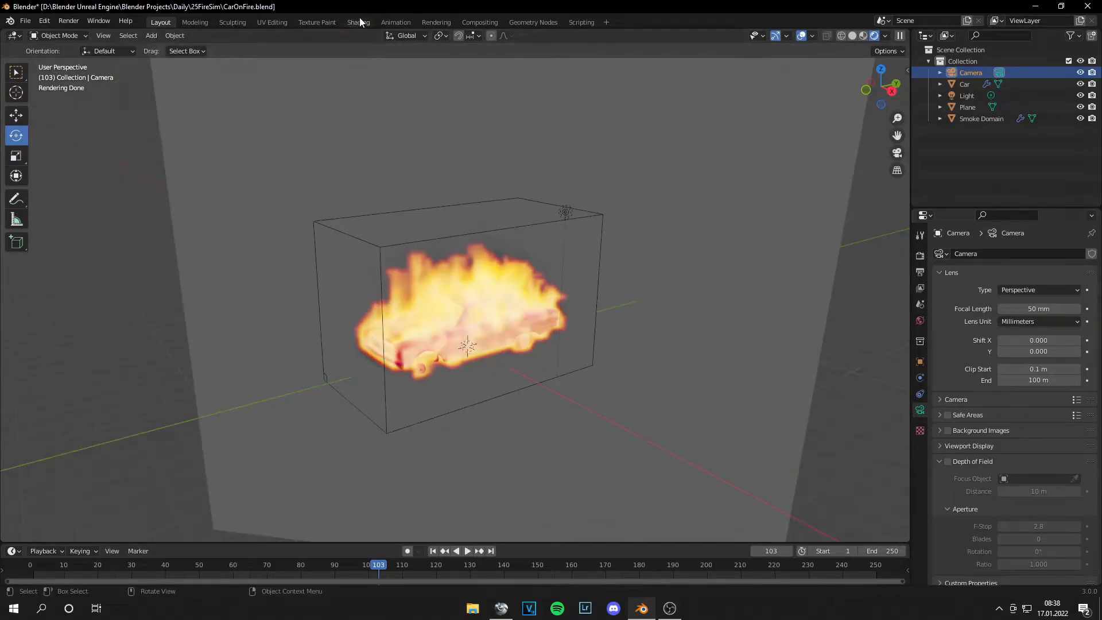
click(981, 118)
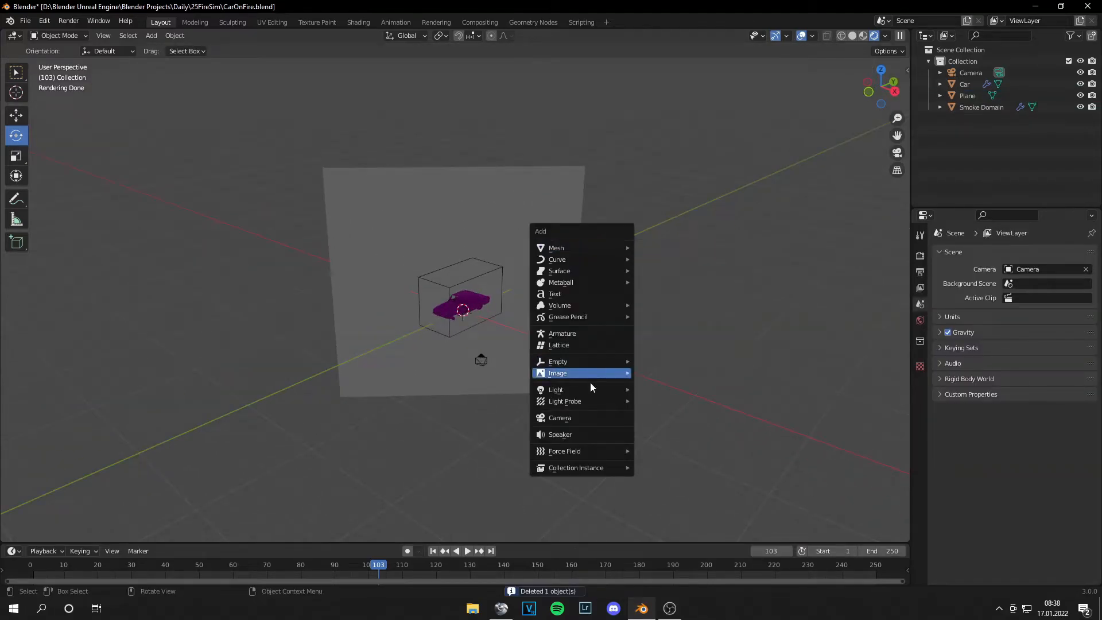
- Add a Sun lamp with Strength 3 and check the car material in Shading
click(556, 389)
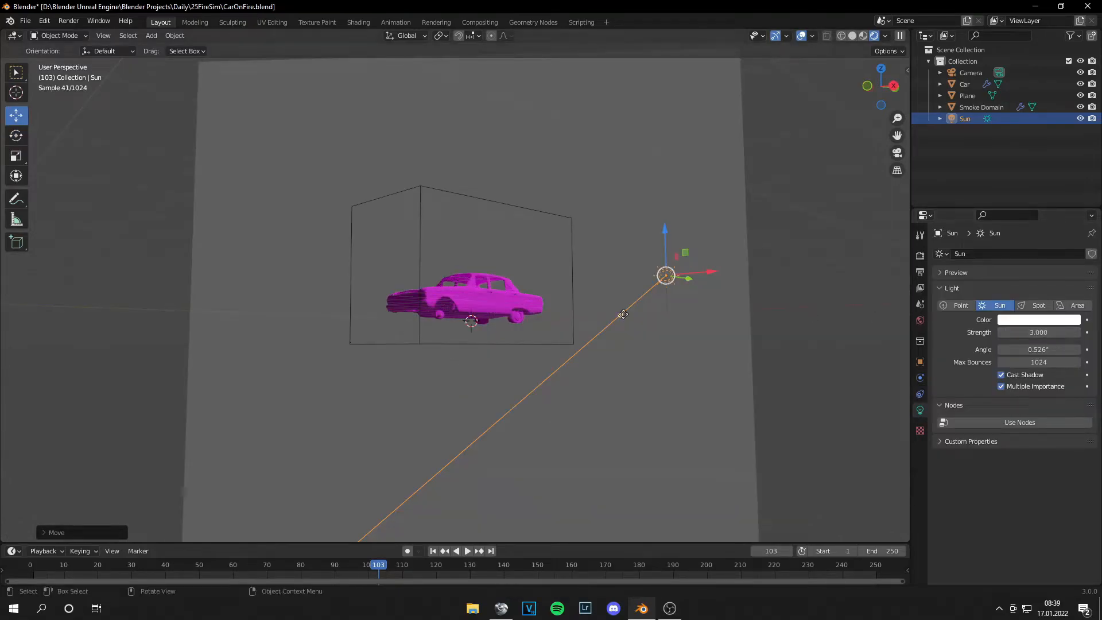
click(358, 22)
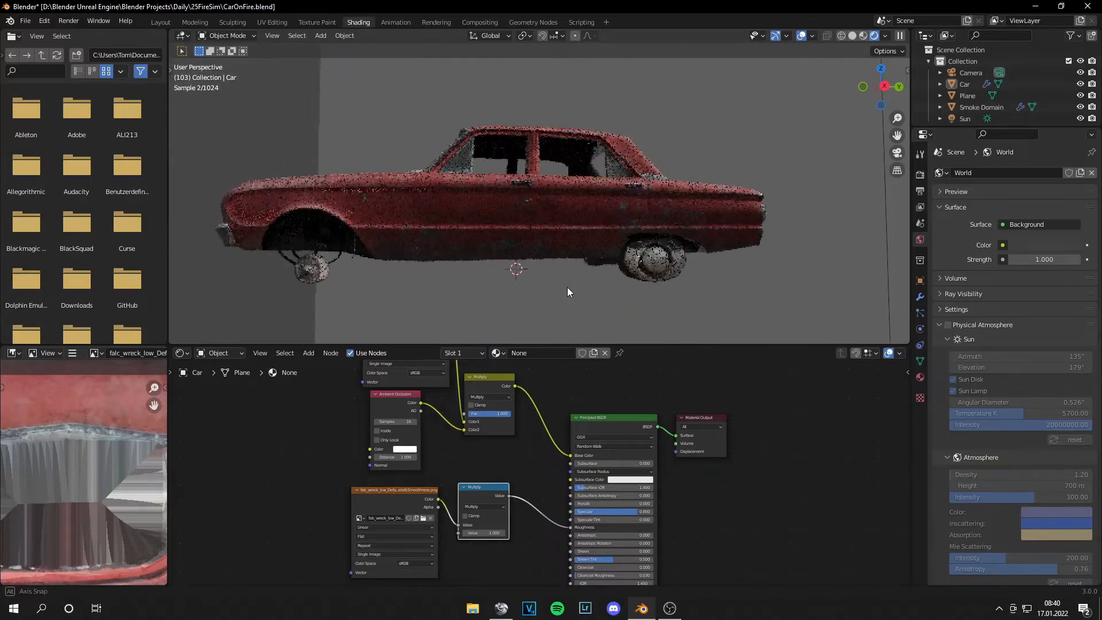
click(159, 22)
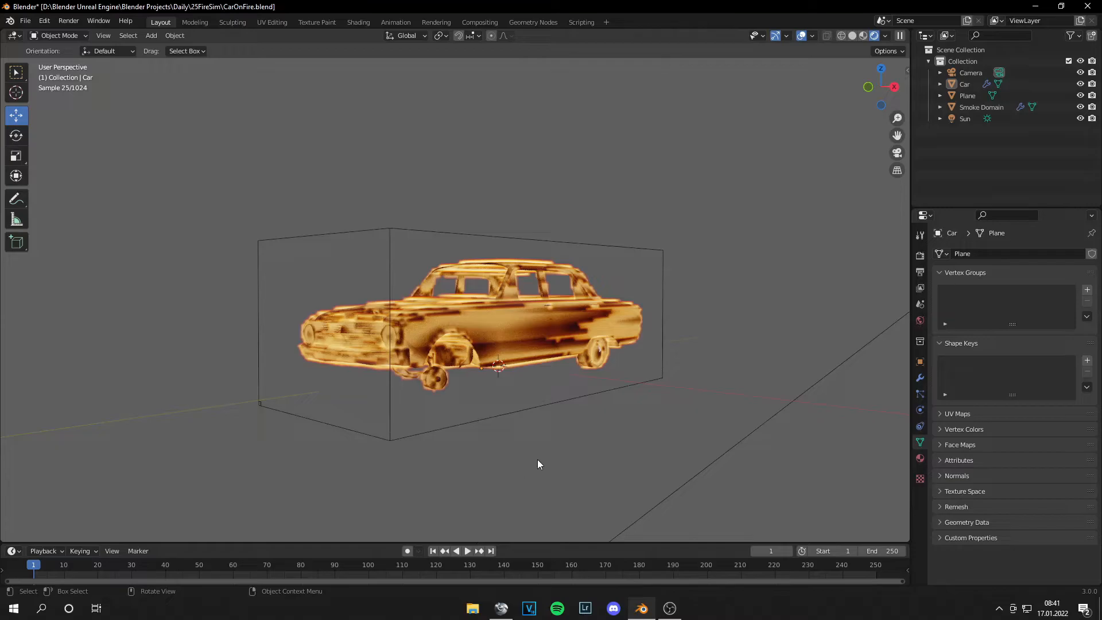
- Play the fire simulation to frame 6 and show the Cycles render Sampling settings
click(469, 551)
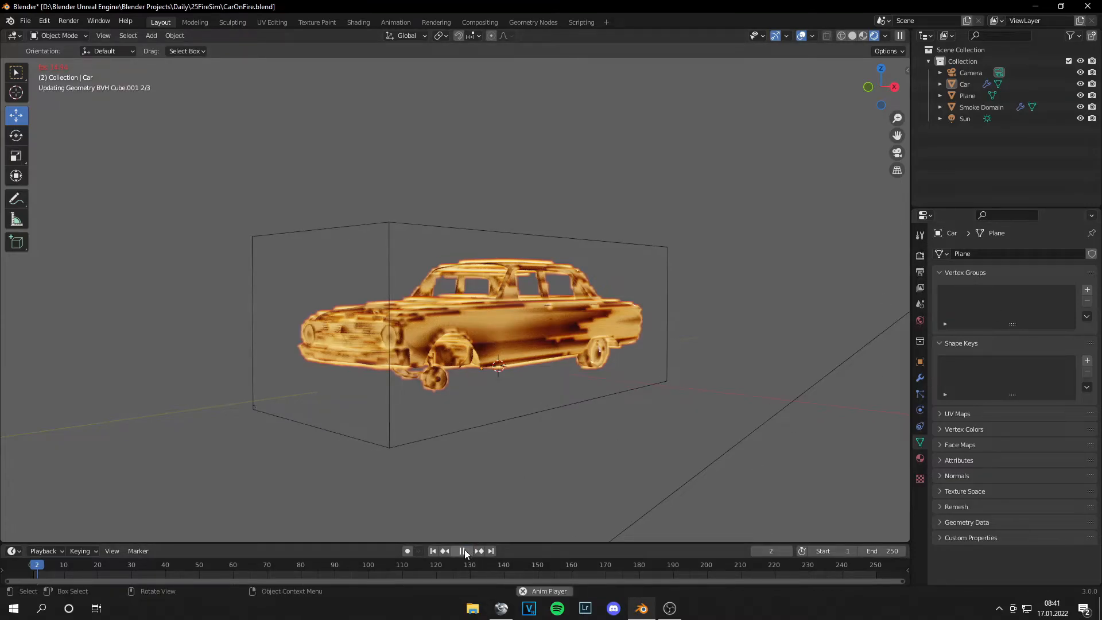
click(463, 551)
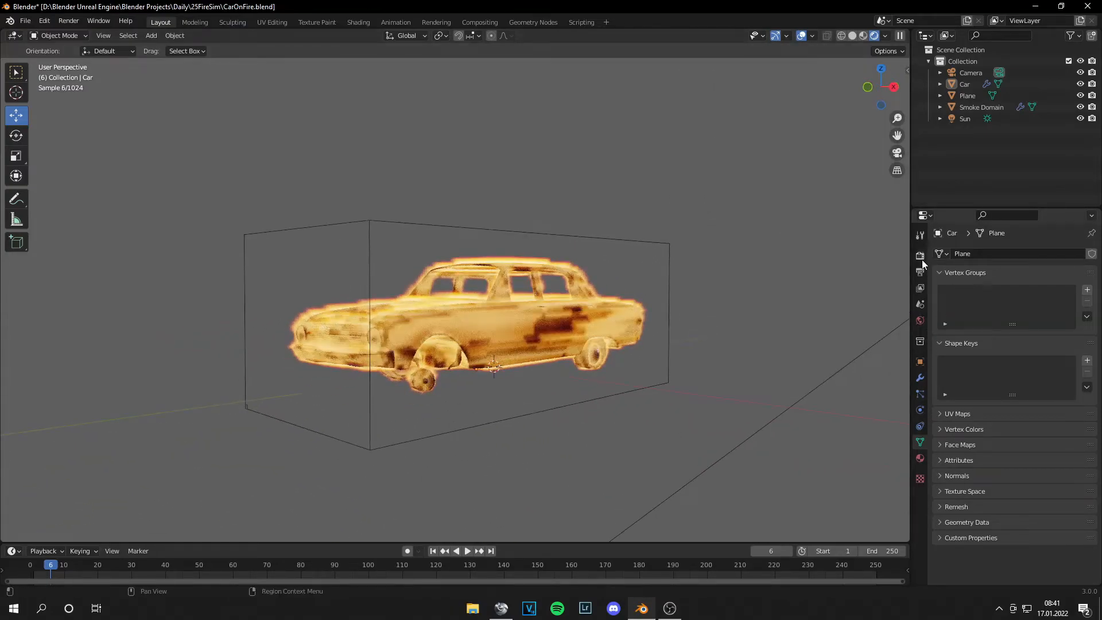
click(920, 255)
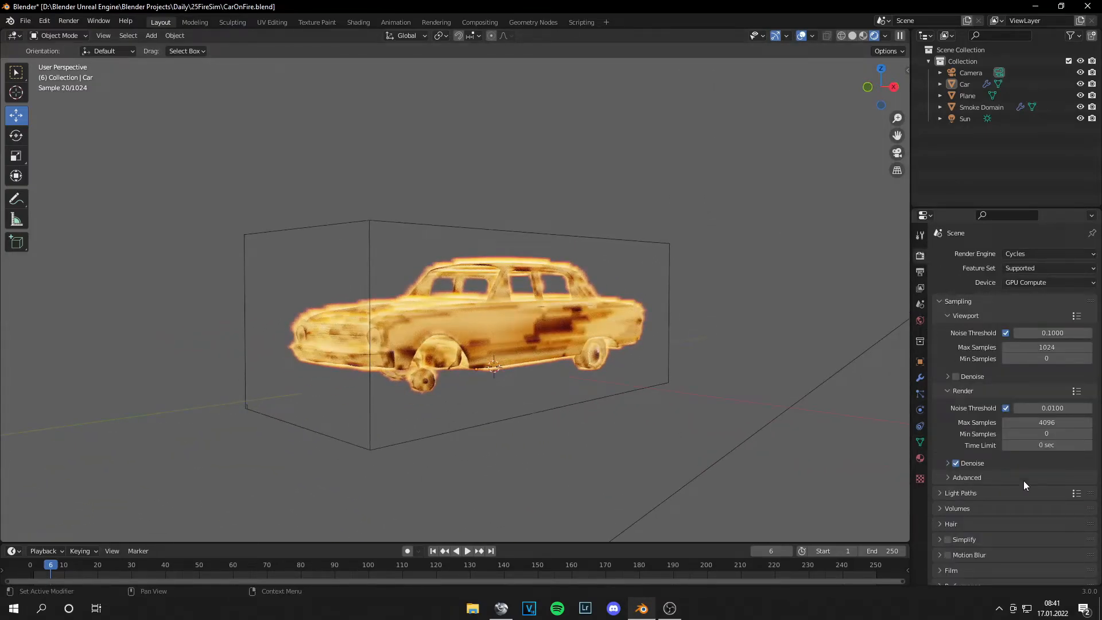